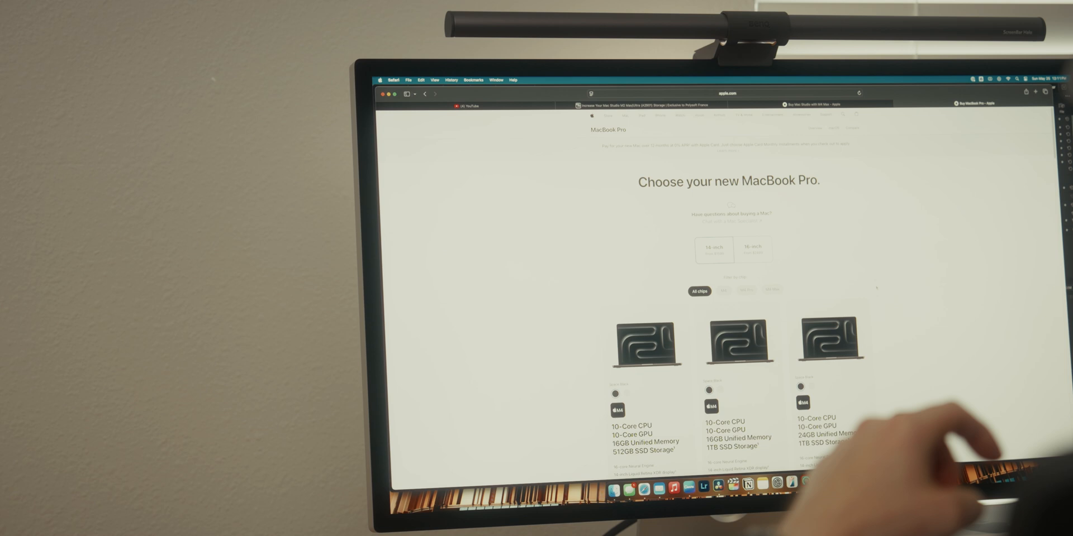
left_click(773, 289)
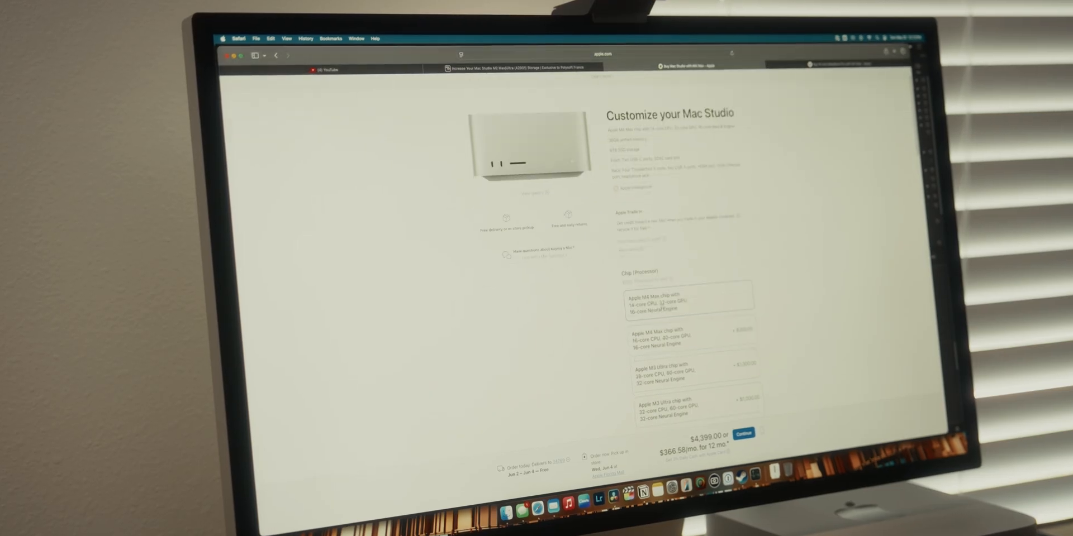
scroll("down", 3)
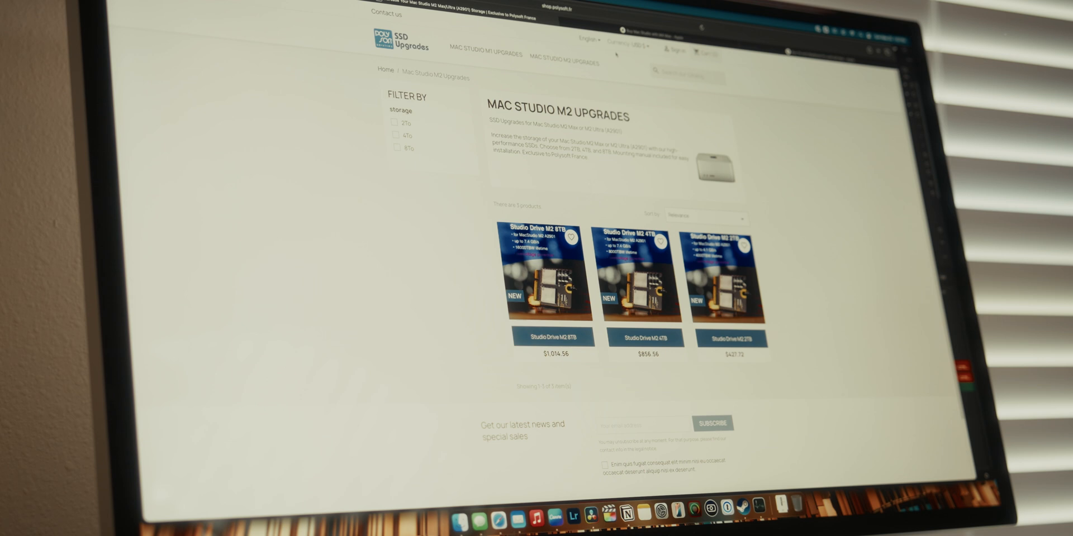
scroll("down", 3)
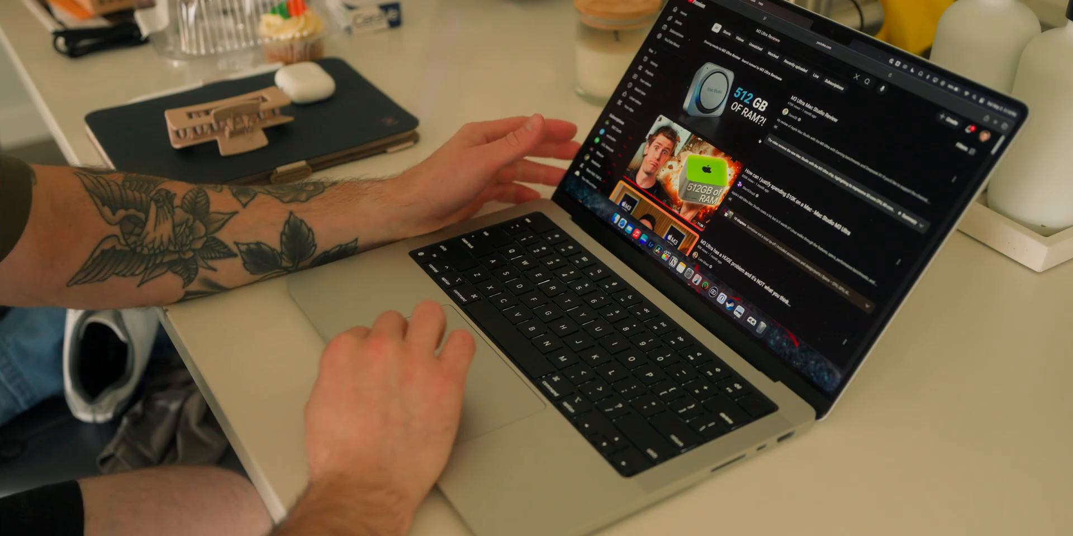
scroll("down", 3)
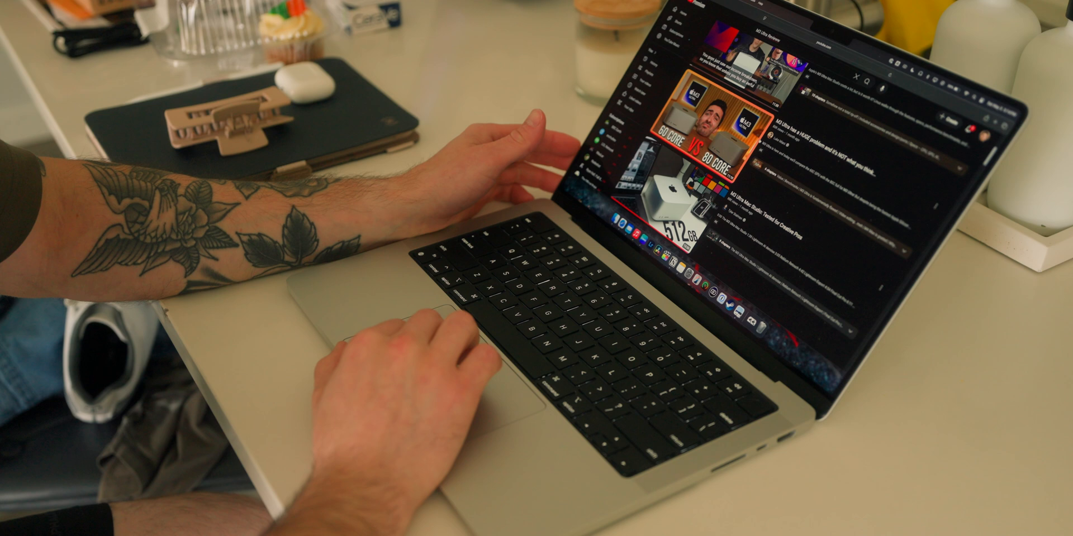